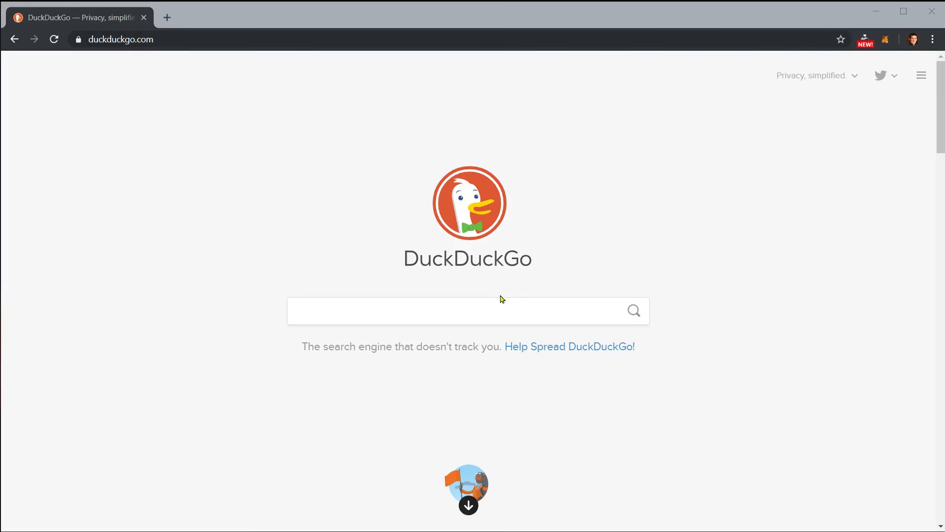
Search DuckDuckGo for 'pencil 2d' and open the Pencil2D Animation result.
left_click(468, 311)
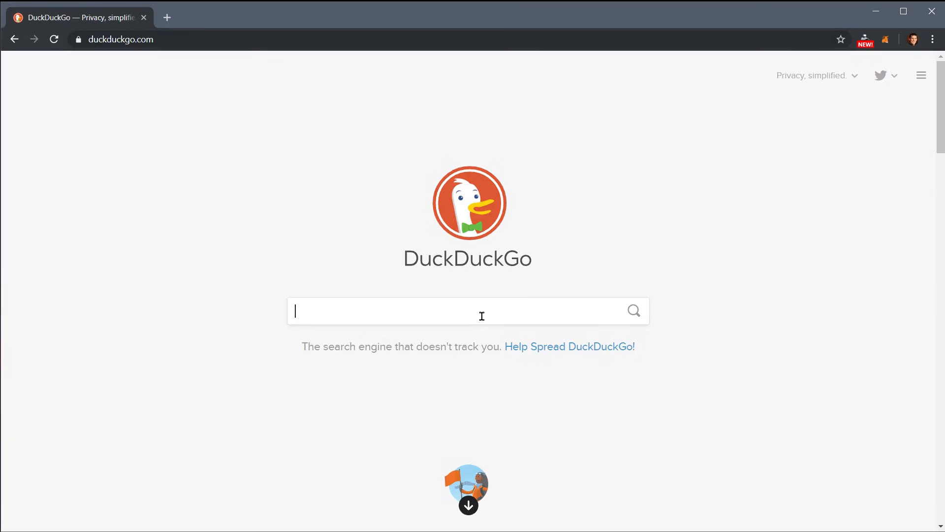
type("pencil 2d")
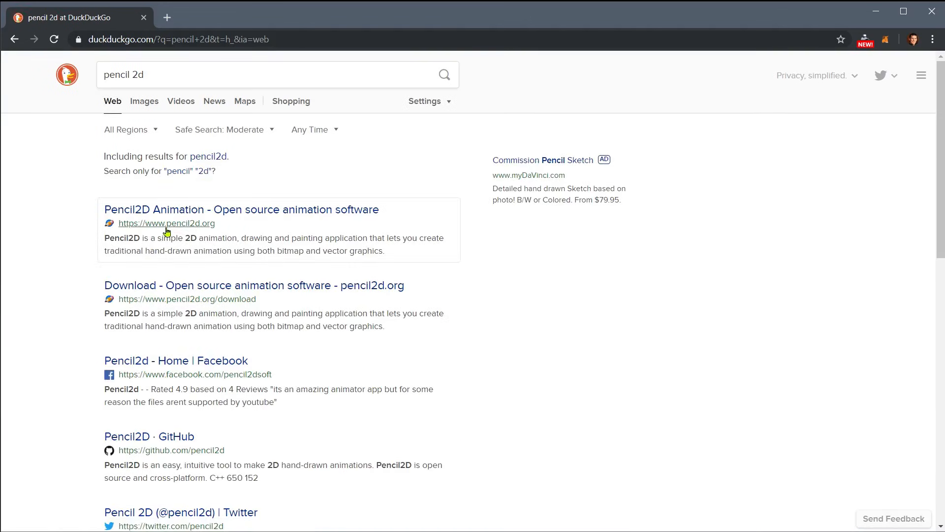
left_click(241, 209)
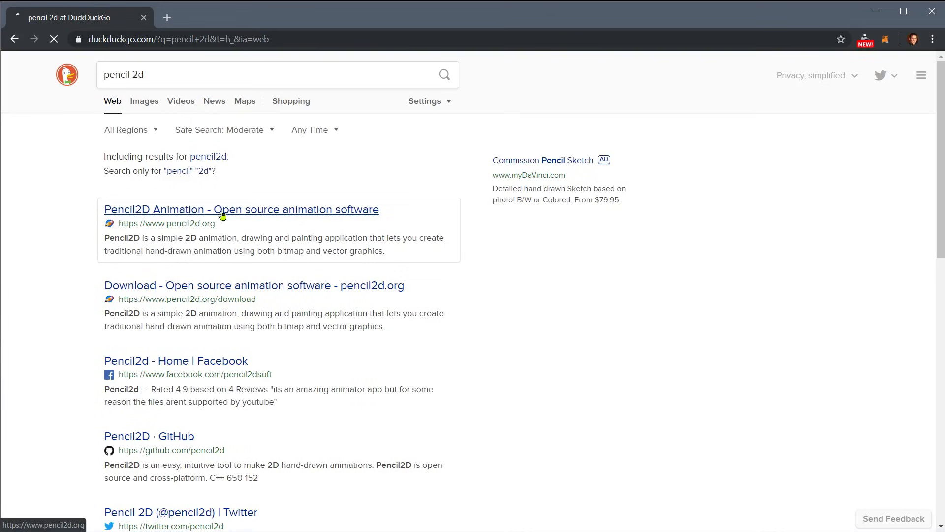
Go to the site's Download page and view the v0.6.4 stable downloads.
left_click(241, 209)
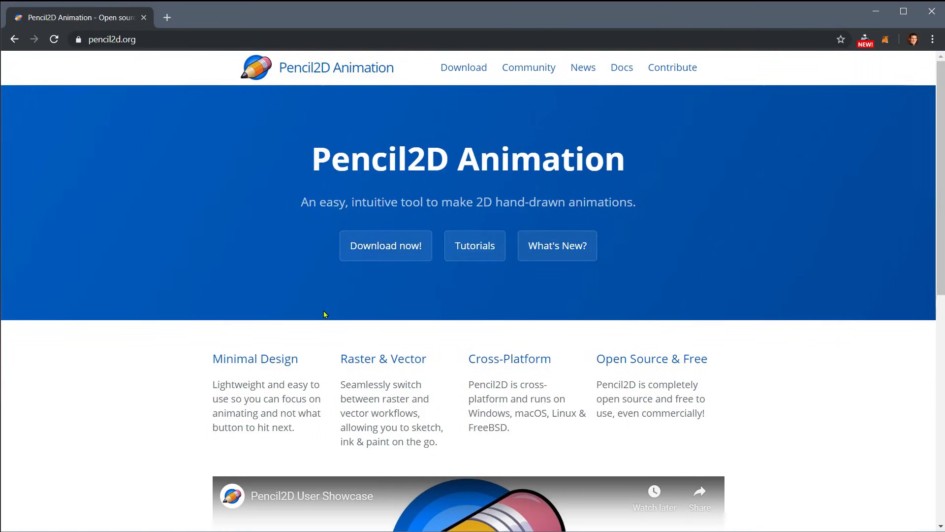
mouse_move(463, 67)
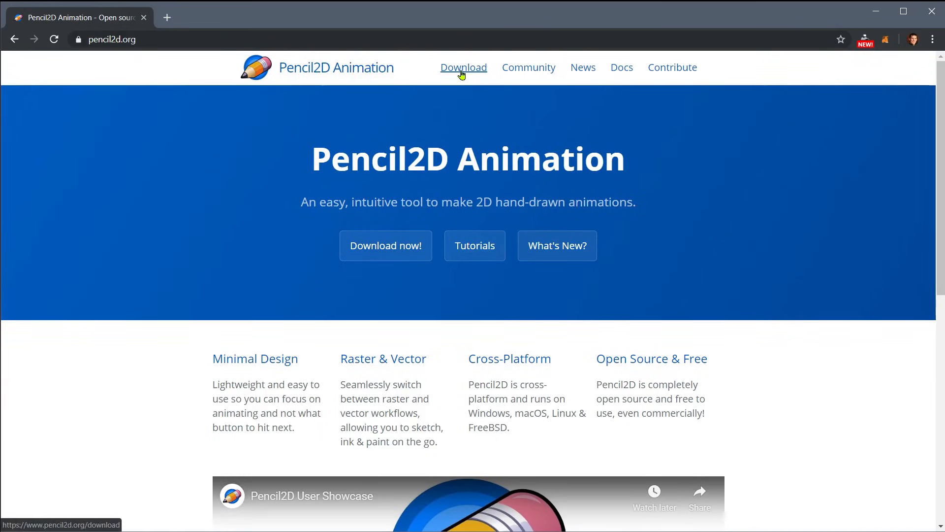
left_click(463, 67)
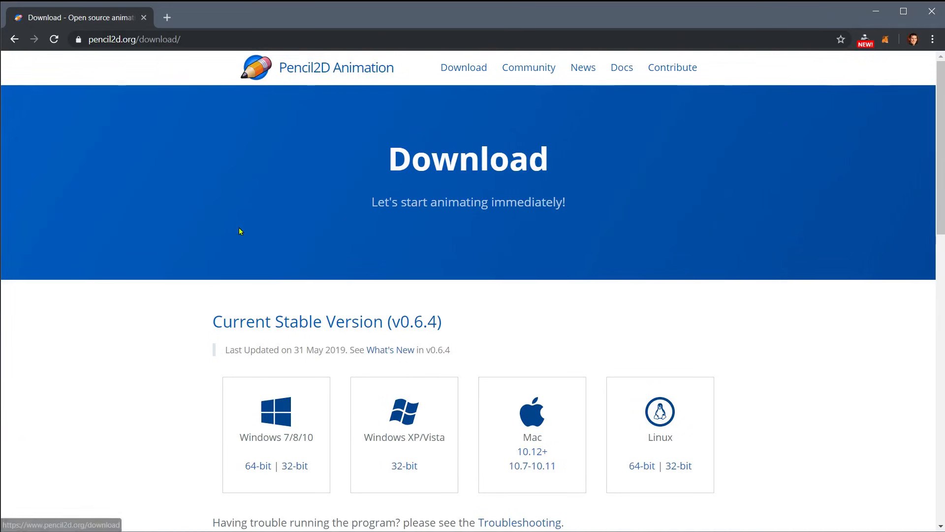
scroll("down", 3)
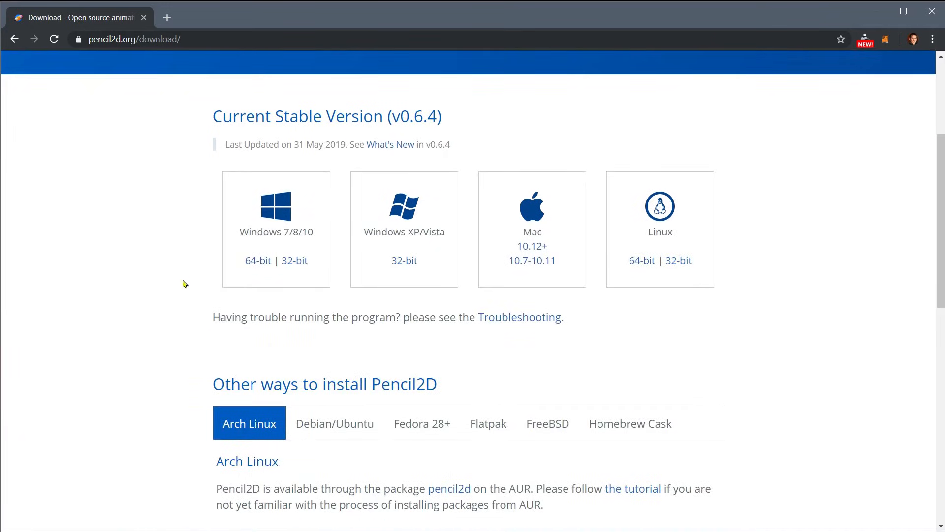
scroll("up", 3)
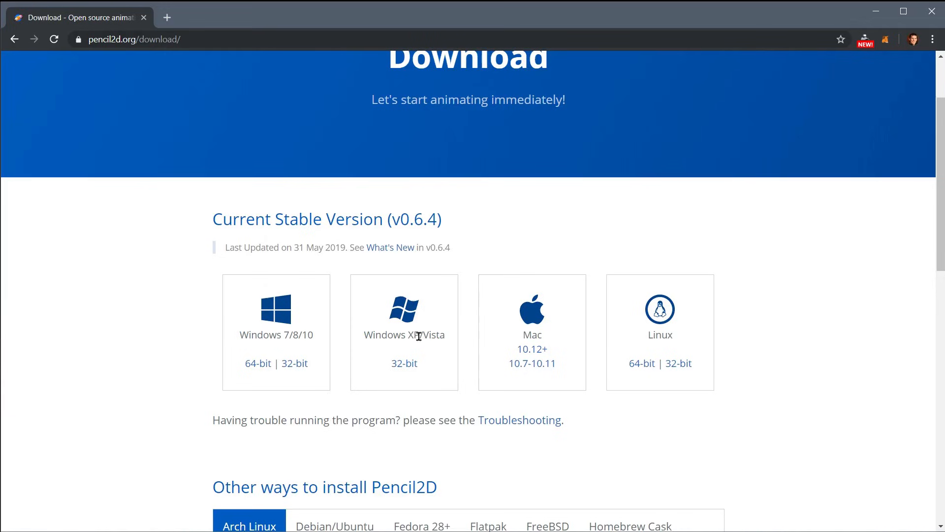
mouse_move(393, 400)
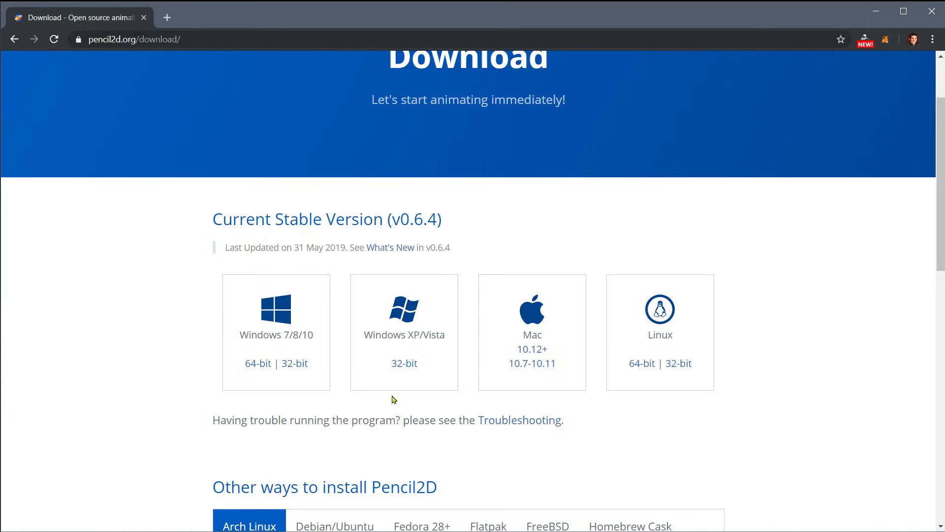
mouse_move(532, 323)
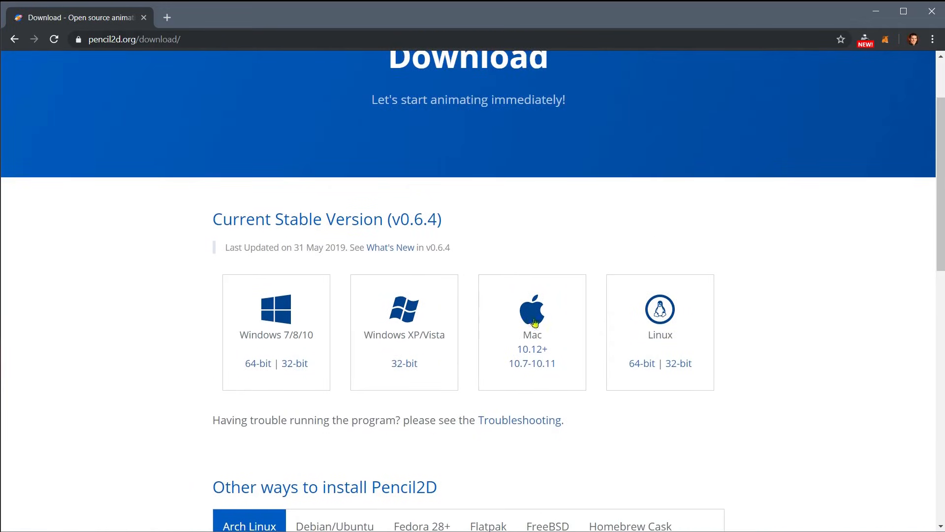
scroll("down", 3)
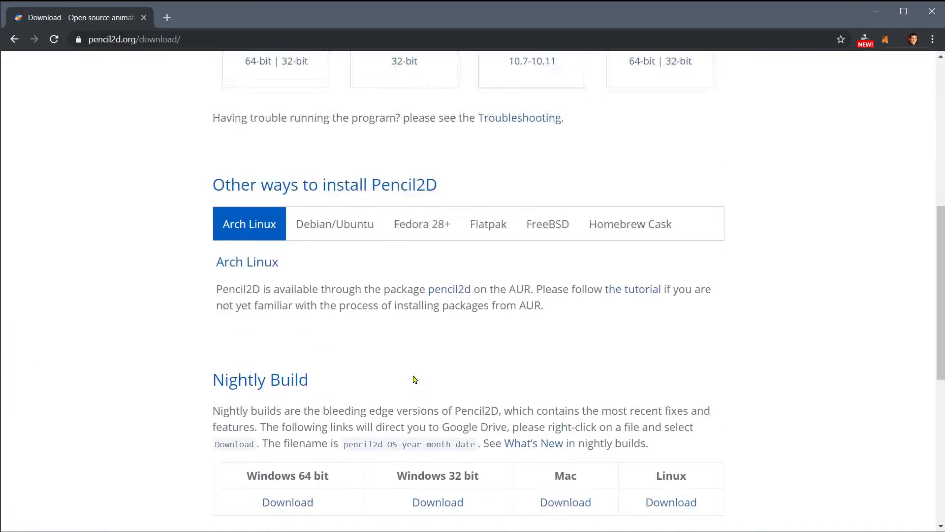
scroll("up", 3)
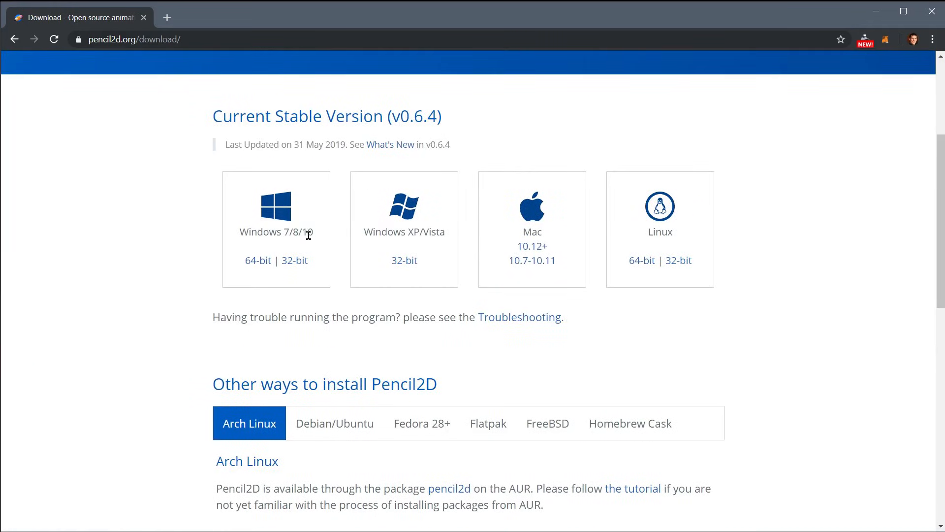
mouse_move(257, 260)
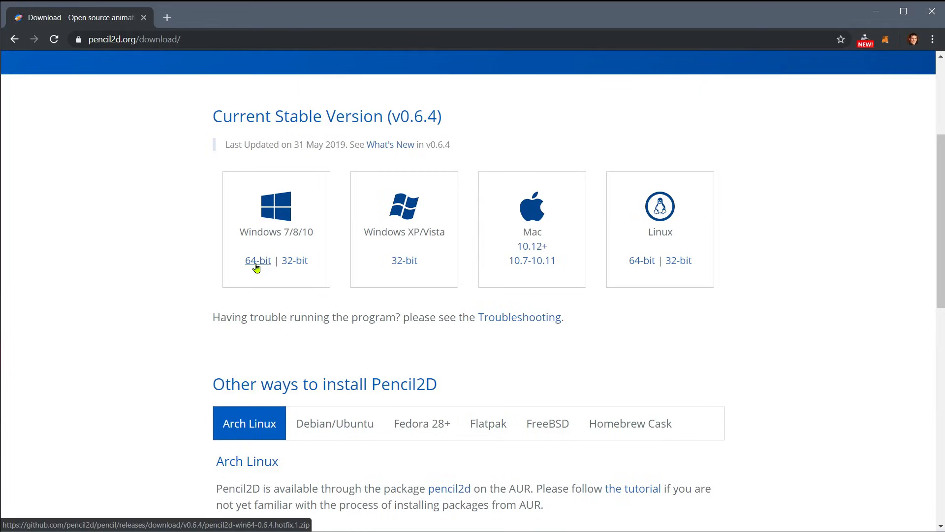
Start downloading the Windows 64-bit Pencil2D 0.6.4 zip.
left_click(257, 260)
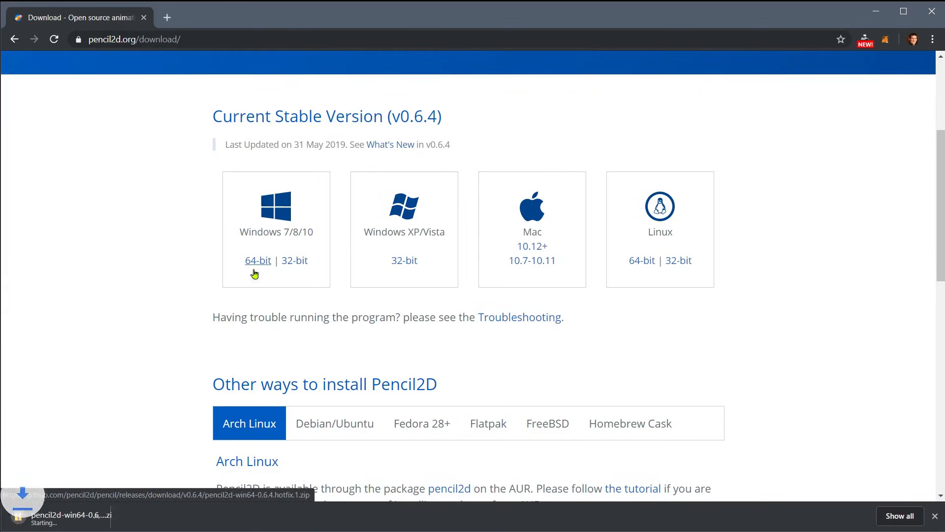
left_click(258, 260)
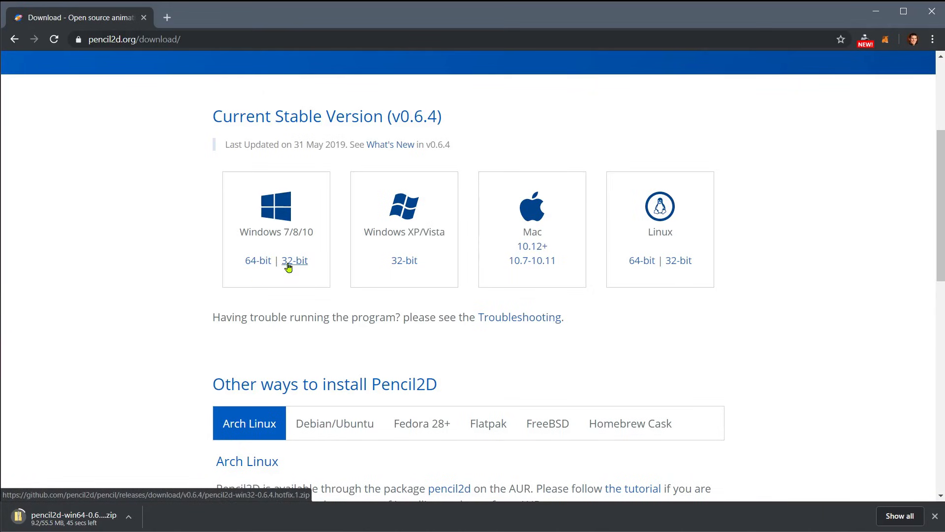
mouse_move(258, 261)
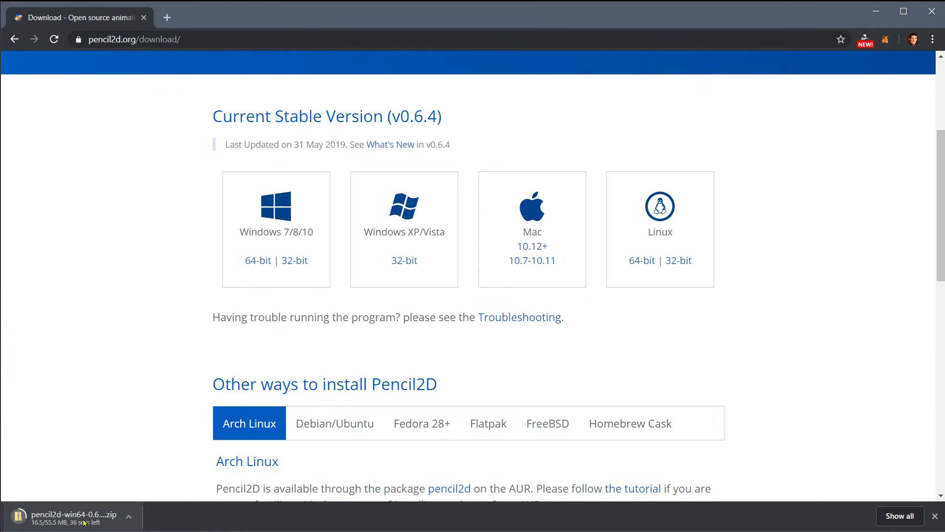
mouse_move(871, 76)
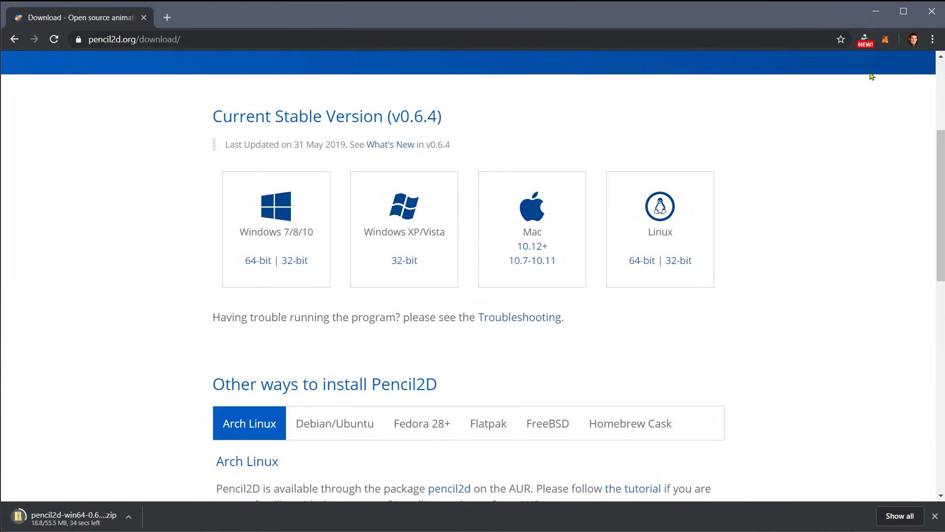
mouse_move(115, 285)
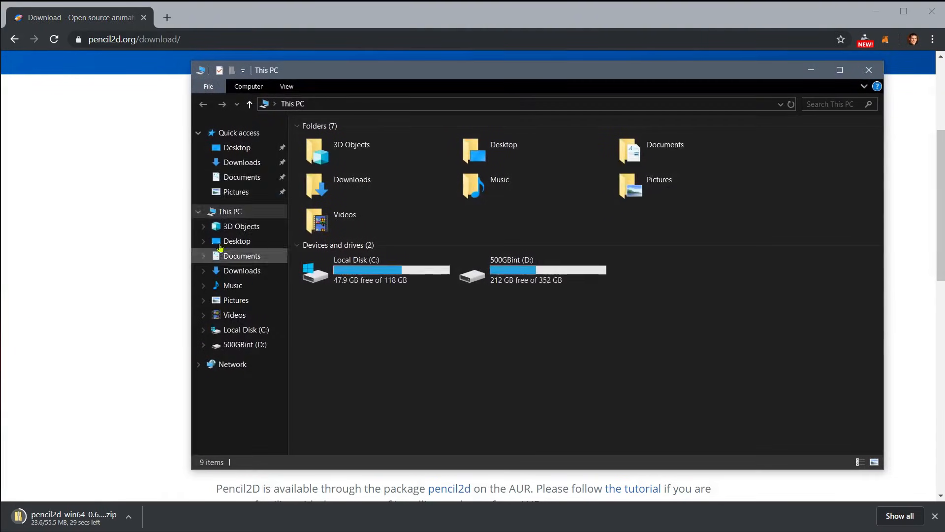
Show the Downloads folder and confirm the Pencil2D zip finished downloading.
left_click(242, 162)
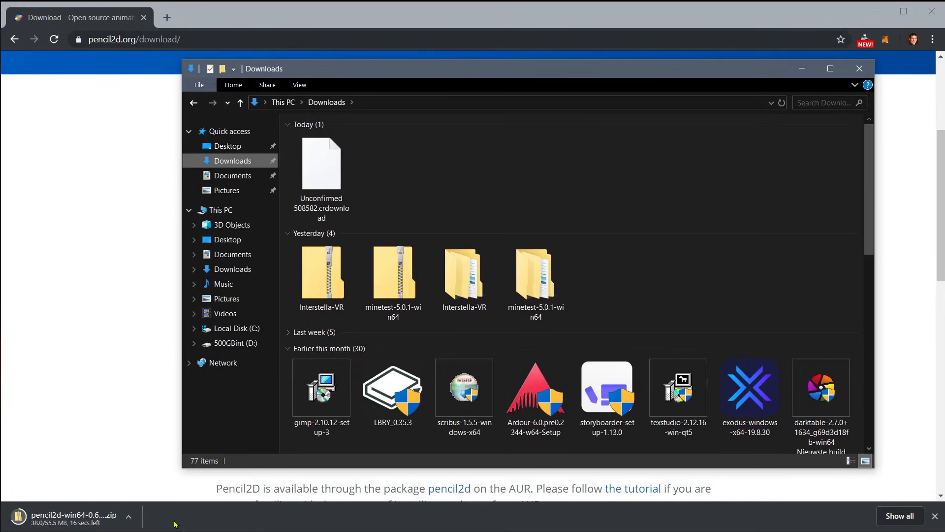
left_click(859, 68)
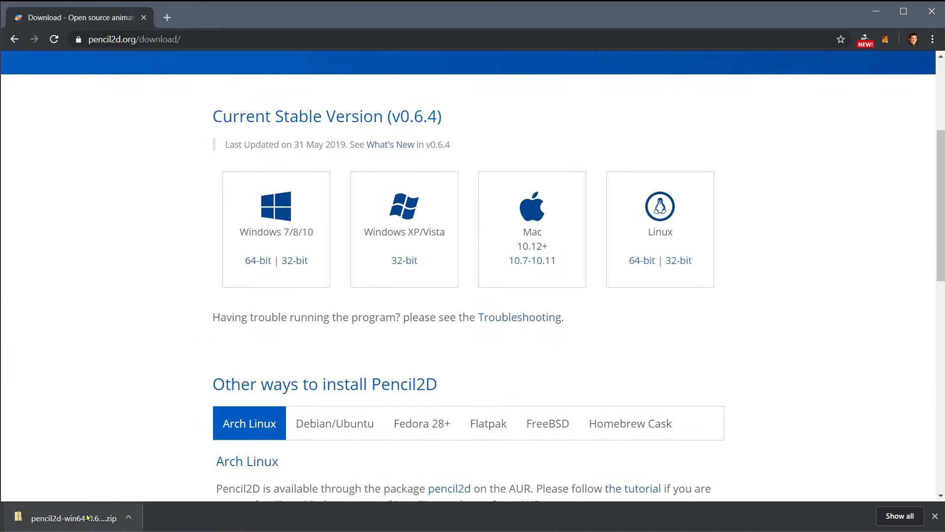
left_click(68, 518)
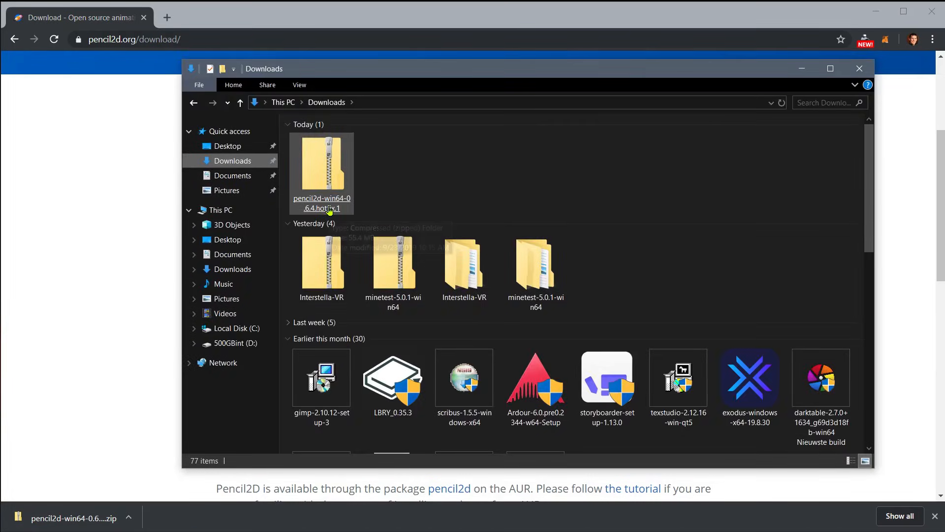
Extract the Pencil2D zip to the default pencil2d-win64-0.6.4.hotfix.1 folder.
right_click(322, 169)
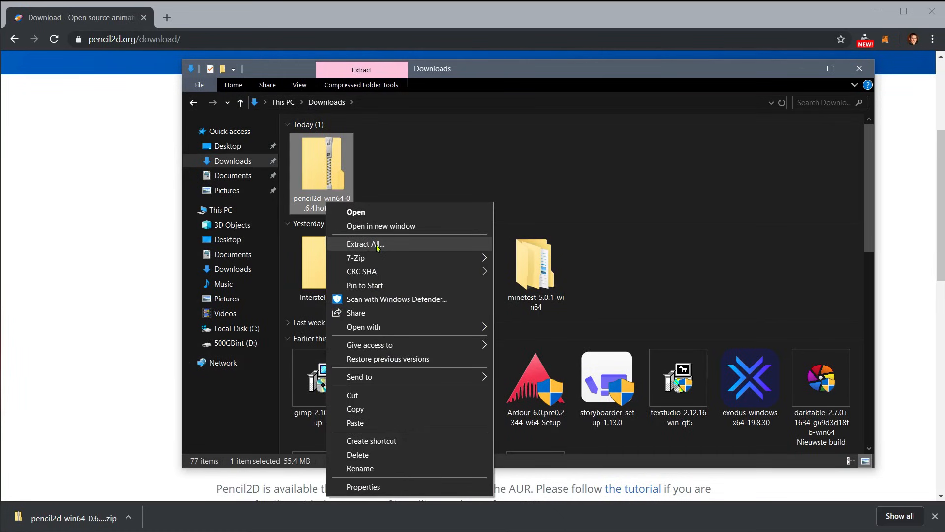
left_click(365, 244)
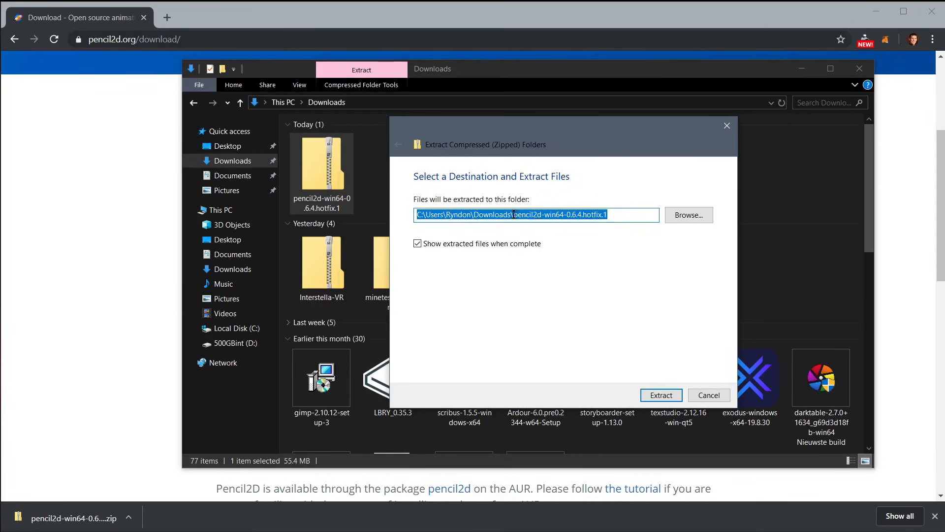
left_click(660, 394)
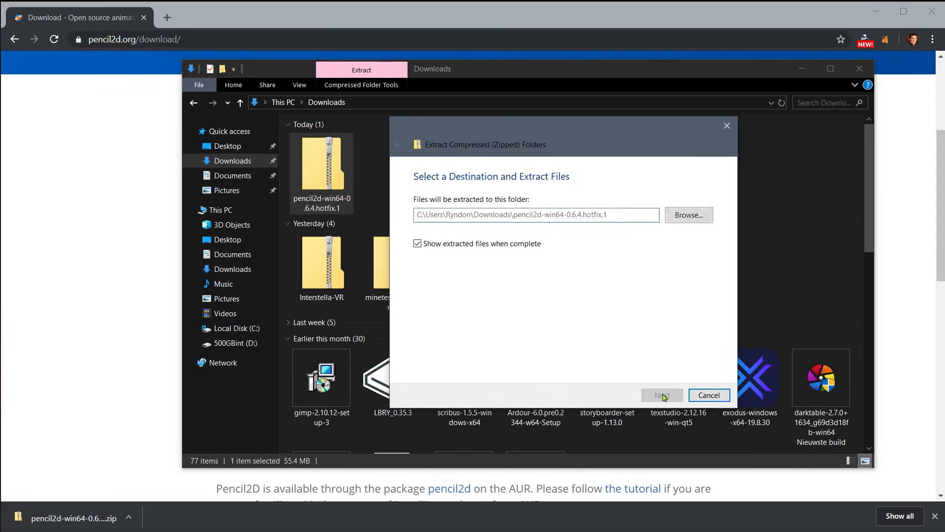
left_click(661, 395)
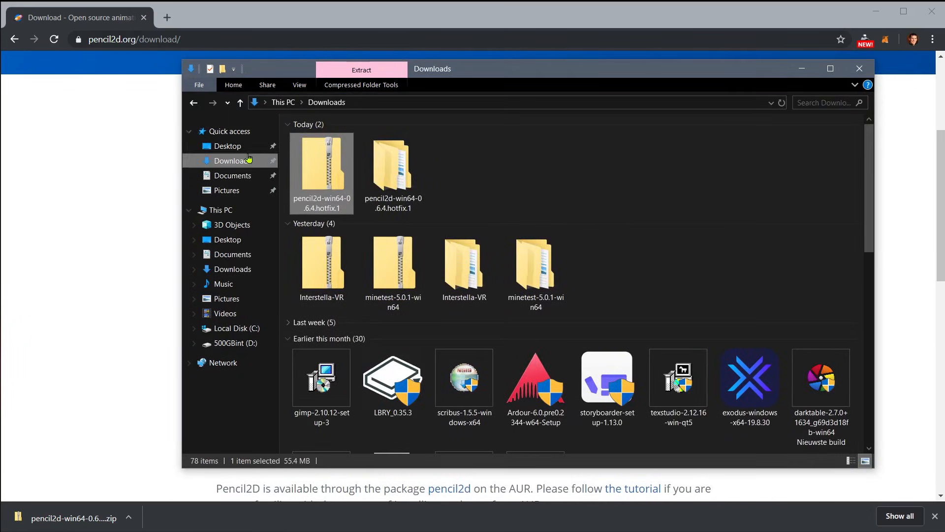
mouse_move(327, 173)
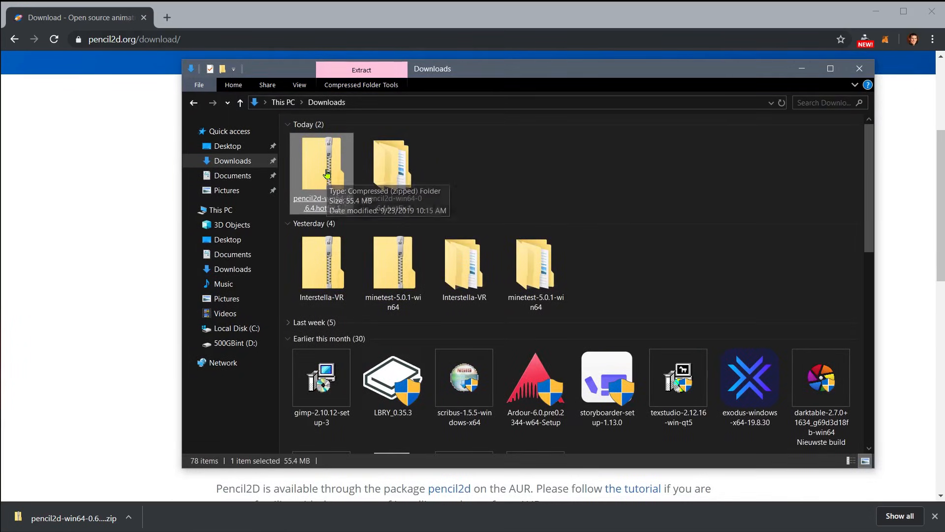
Open the extracted Pencil2D folder and launch pencil2d.exe.
double_click(322, 163)
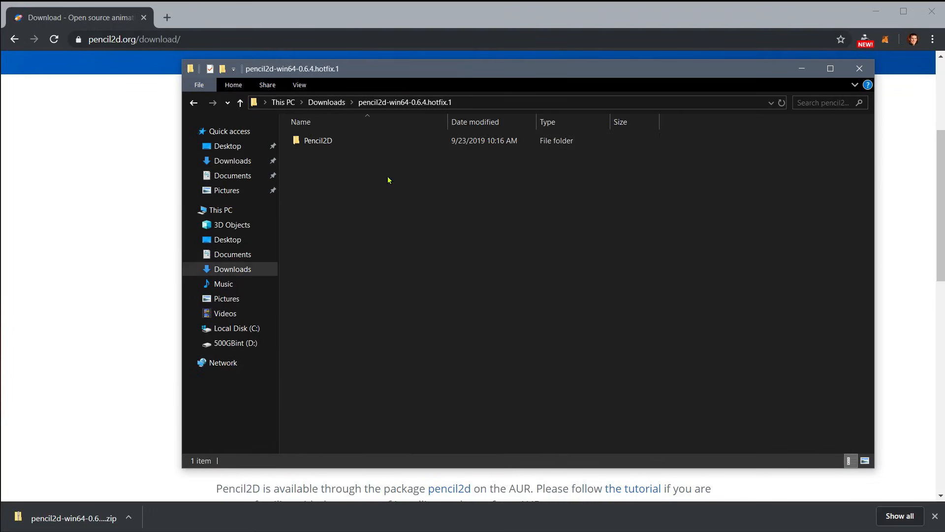
double_click(318, 140)
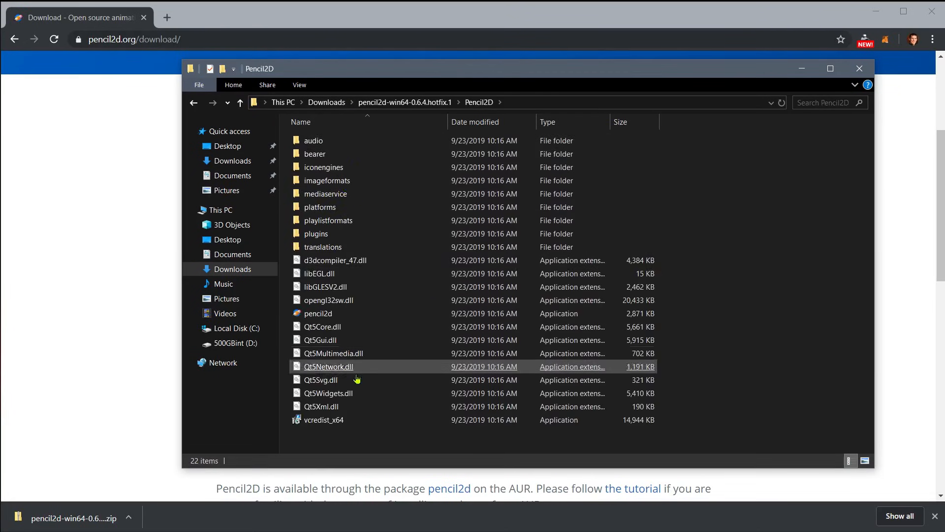
left_click(320, 274)
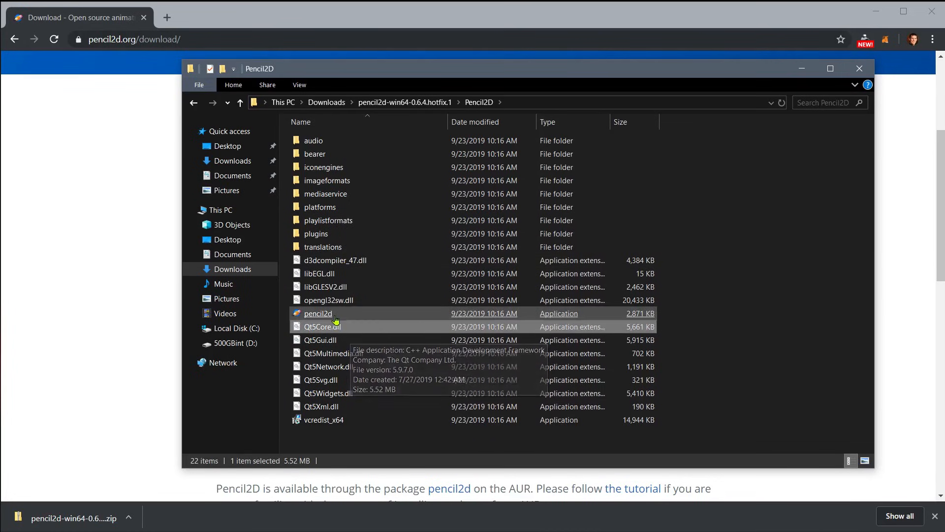
left_click(318, 313)
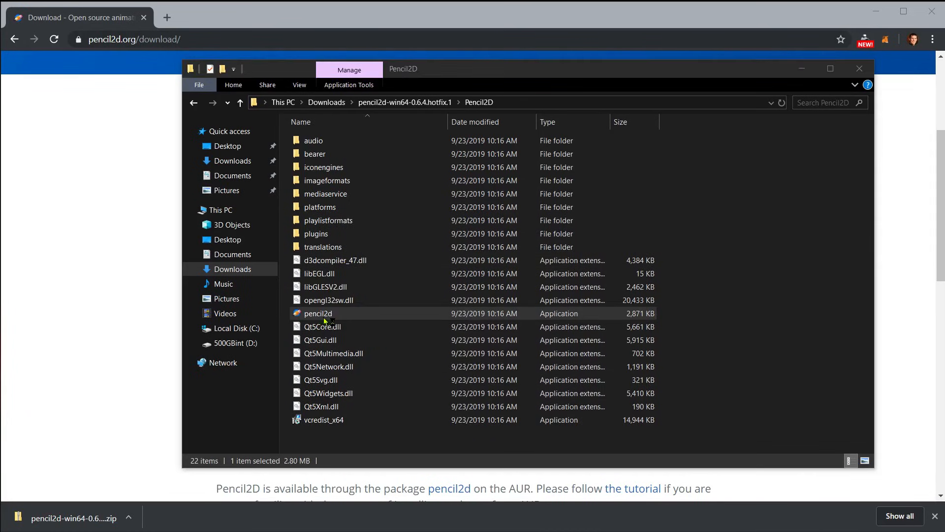
double_click(317, 313)
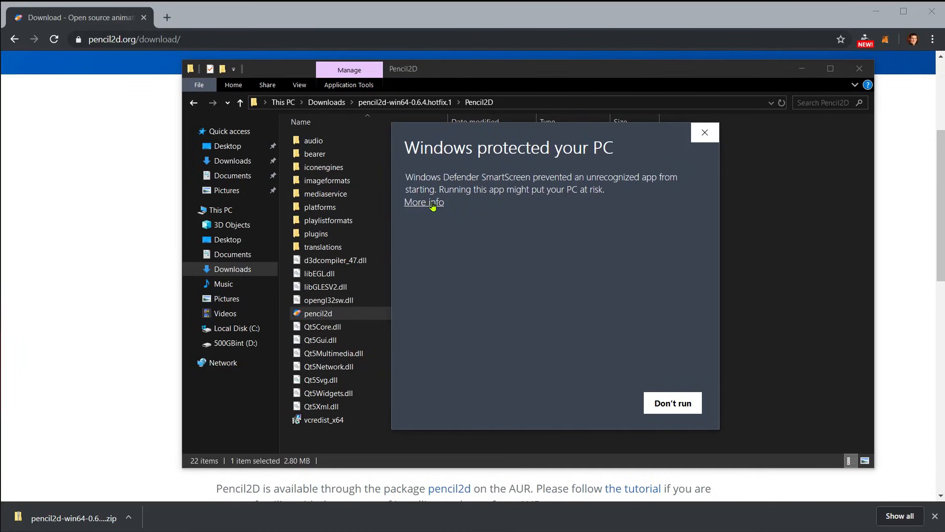
Choose More info, then Run anyway on the SmartScreen warning.
left_click(424, 202)
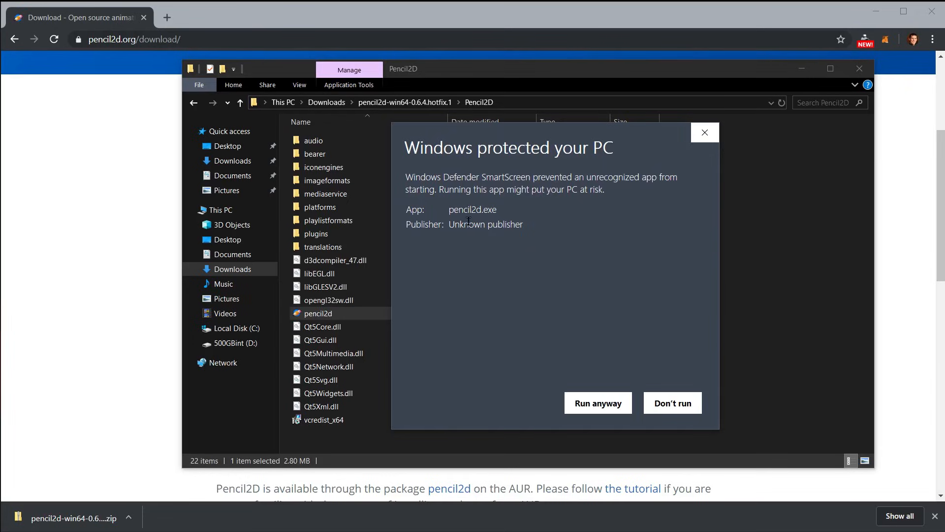
mouse_move(593, 421)
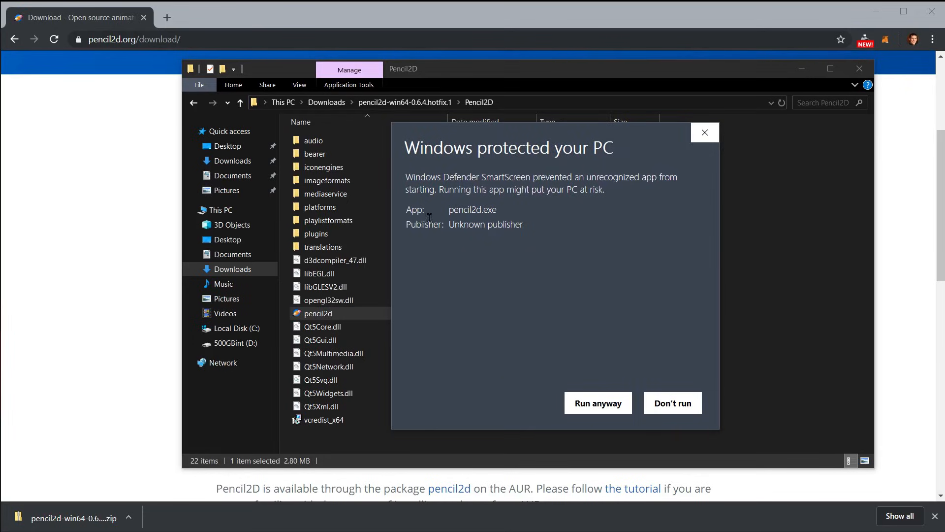
left_click(597, 402)
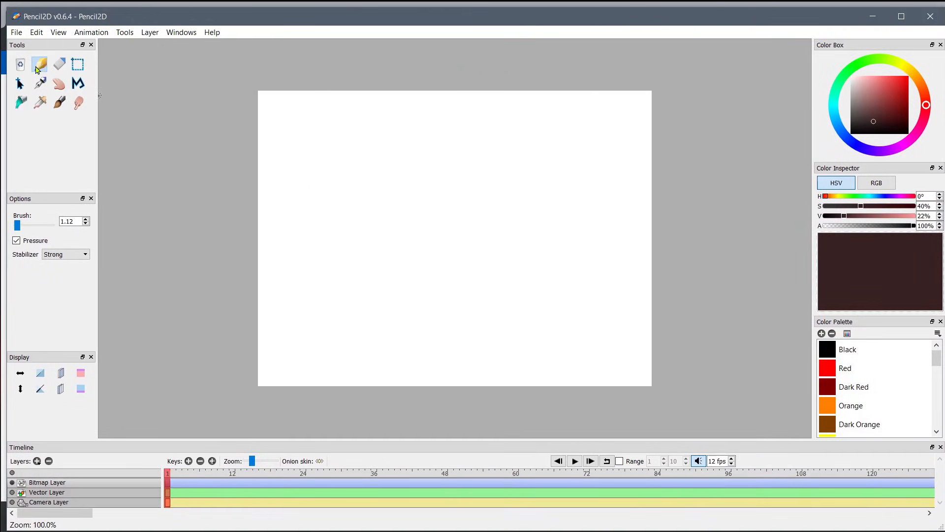
Drag a freehand test stroke across the blank Pencil2D canvas.
left_click_drag(357, 197, 607, 270)
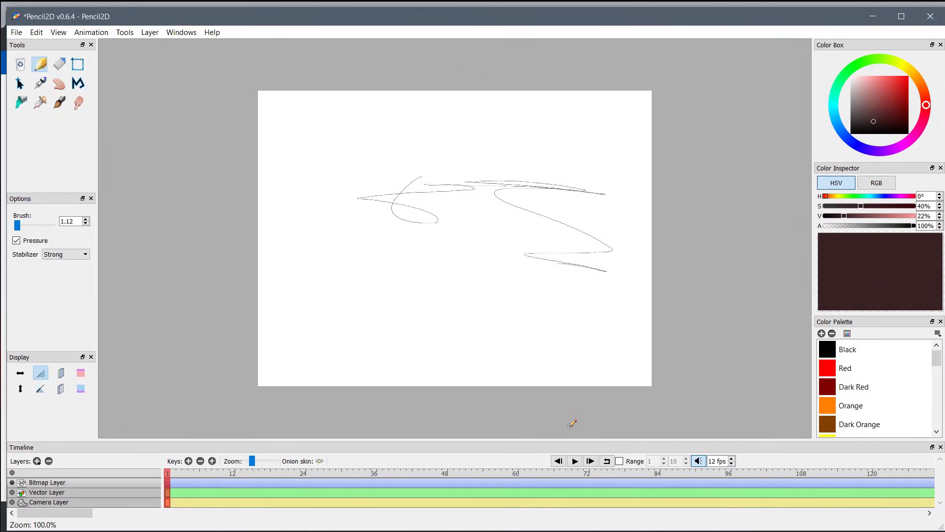